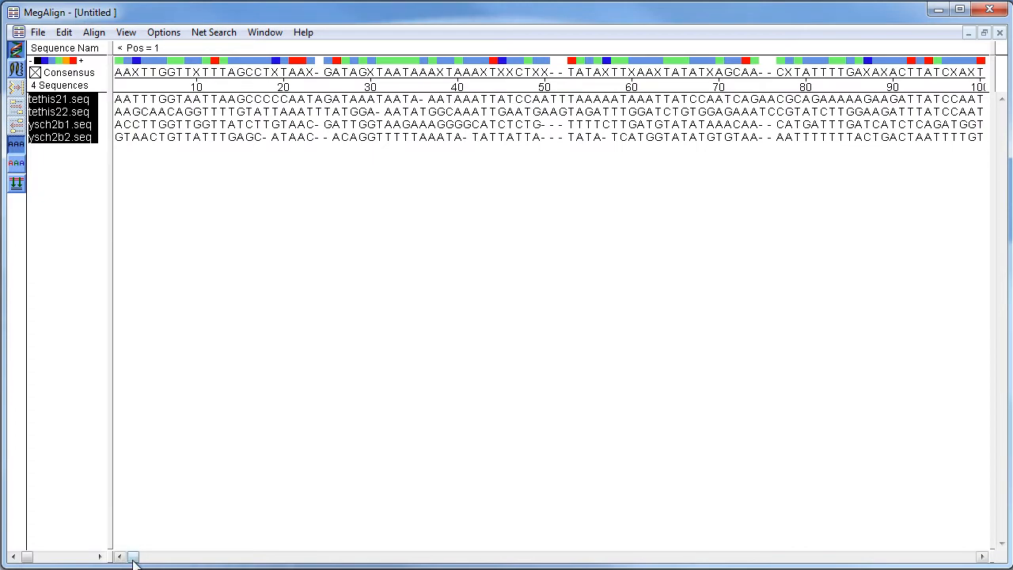
Limit the four histone DNA sequences to their H2B-1 CDS ranges from the feature table
scroll("right", 3)
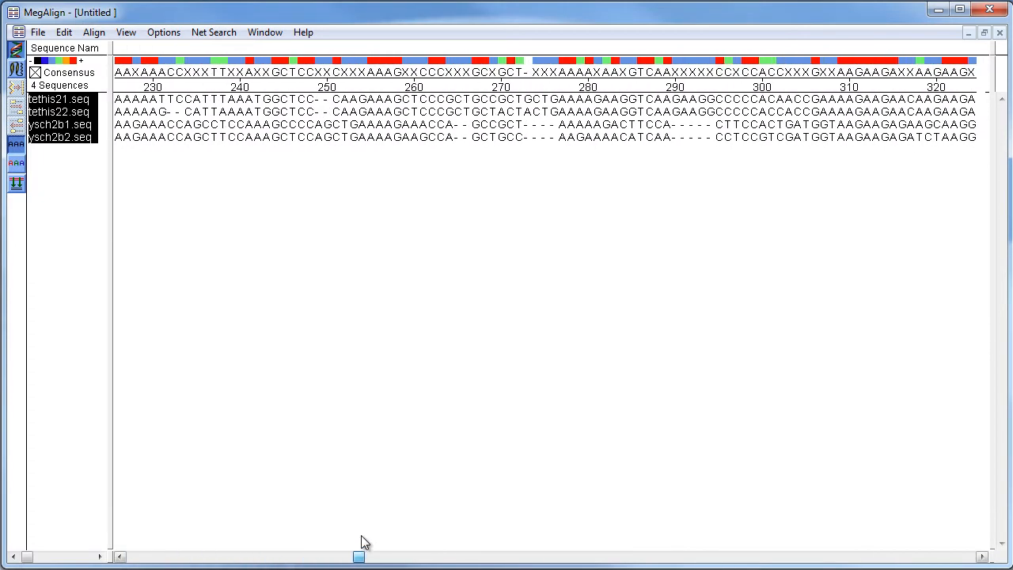
scroll("right", 3)
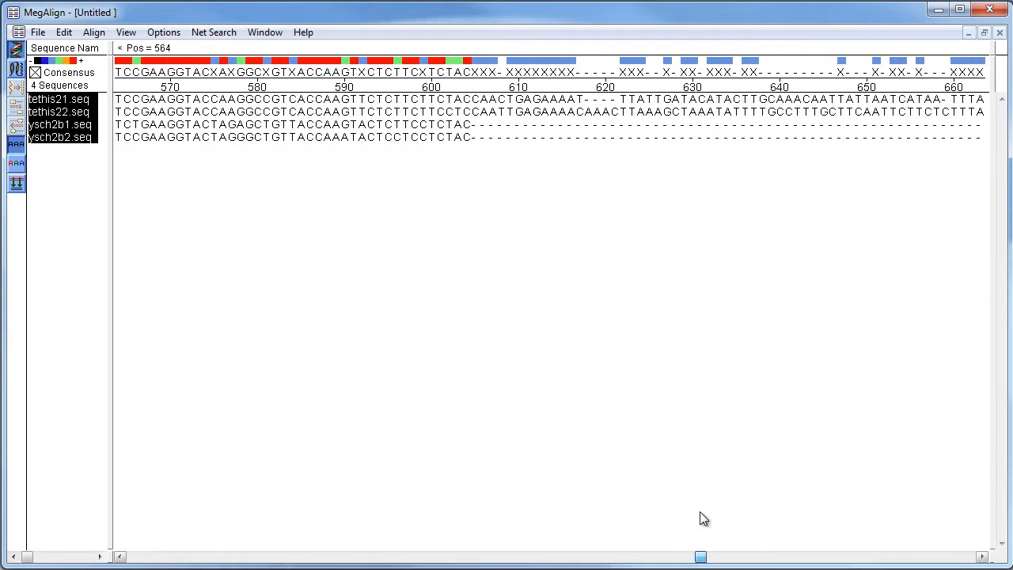
scroll("right", 3)
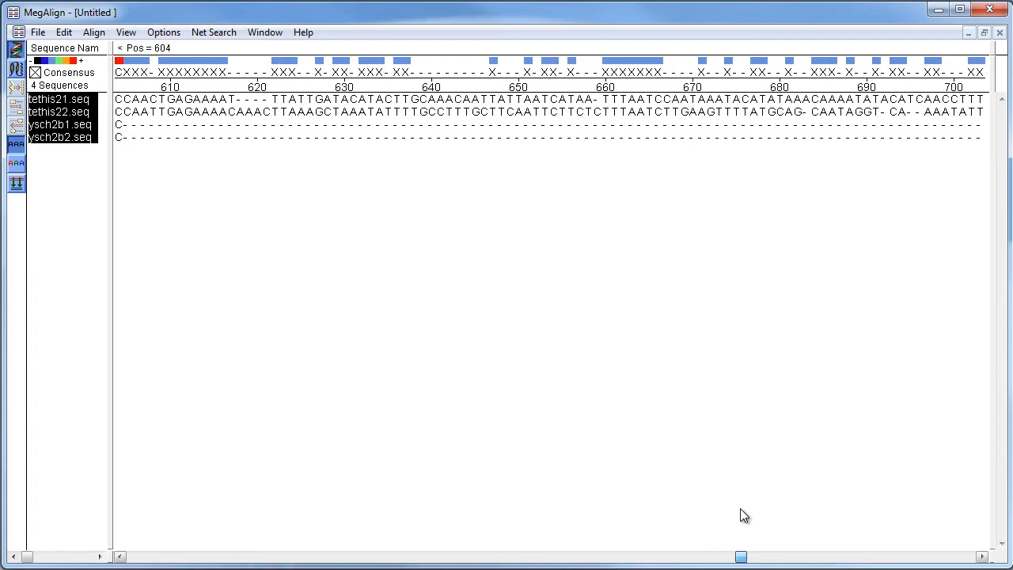
scroll("right", 3)
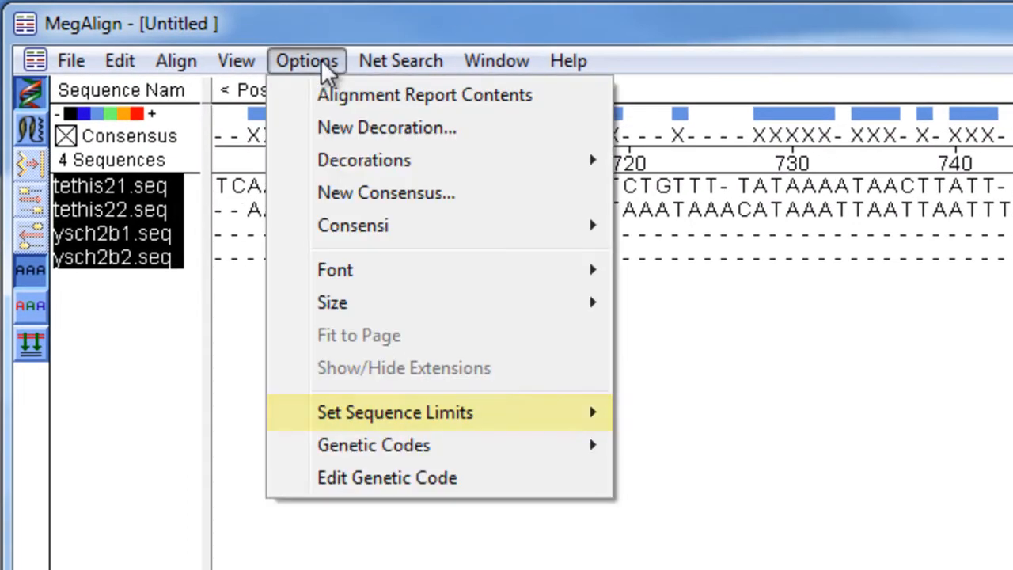
mouse_move(394, 411)
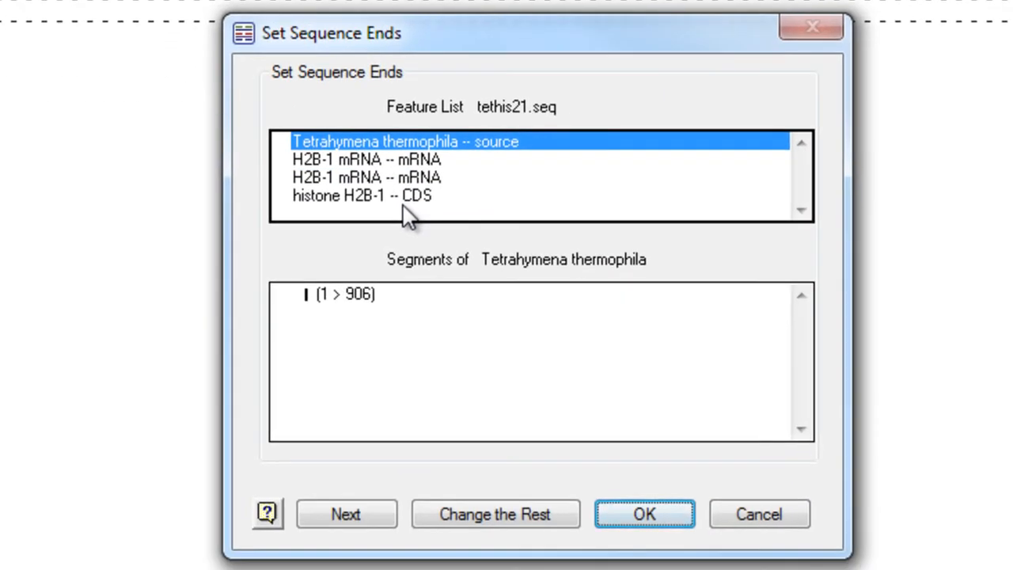
mouse_move(417, 225)
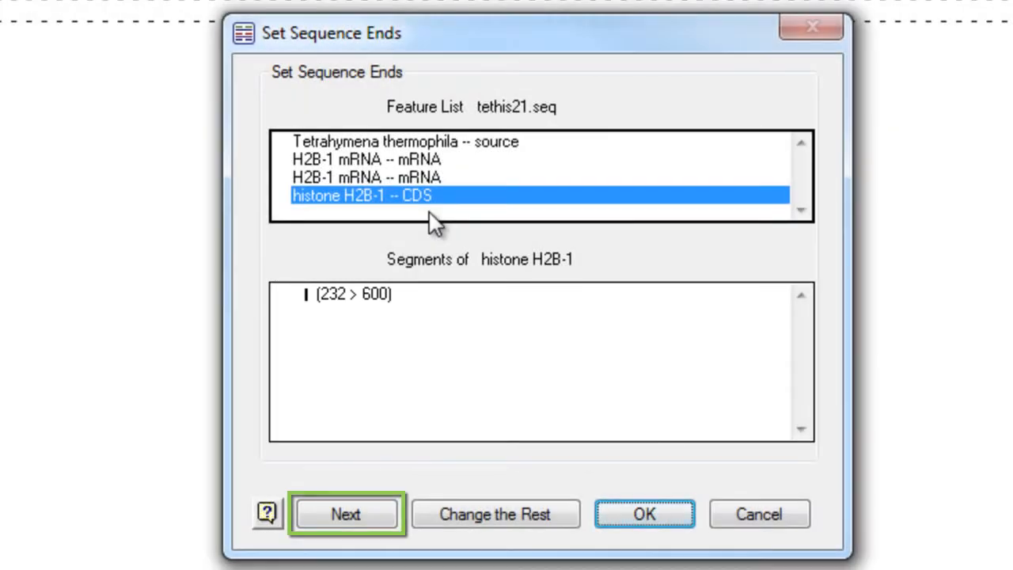
mouse_move(420, 419)
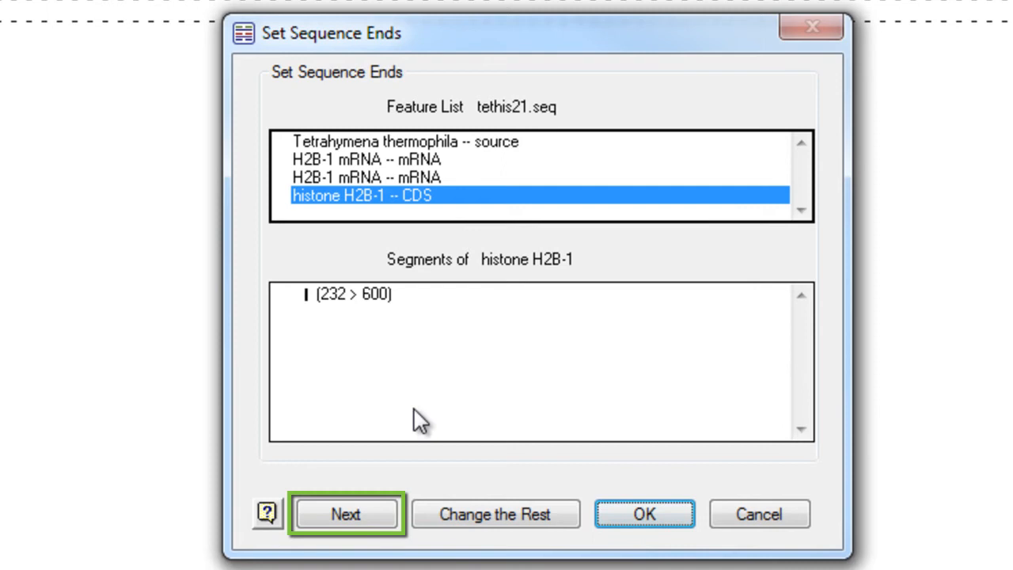
left_click(345, 513)
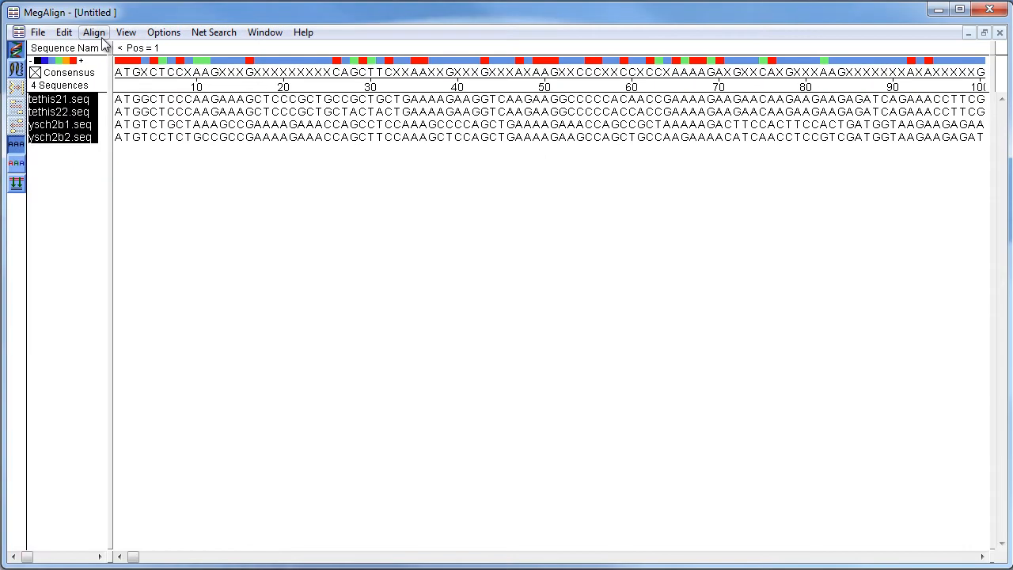
Realign the four trimmed coding sequences with the Align menu method
left_click(94, 32)
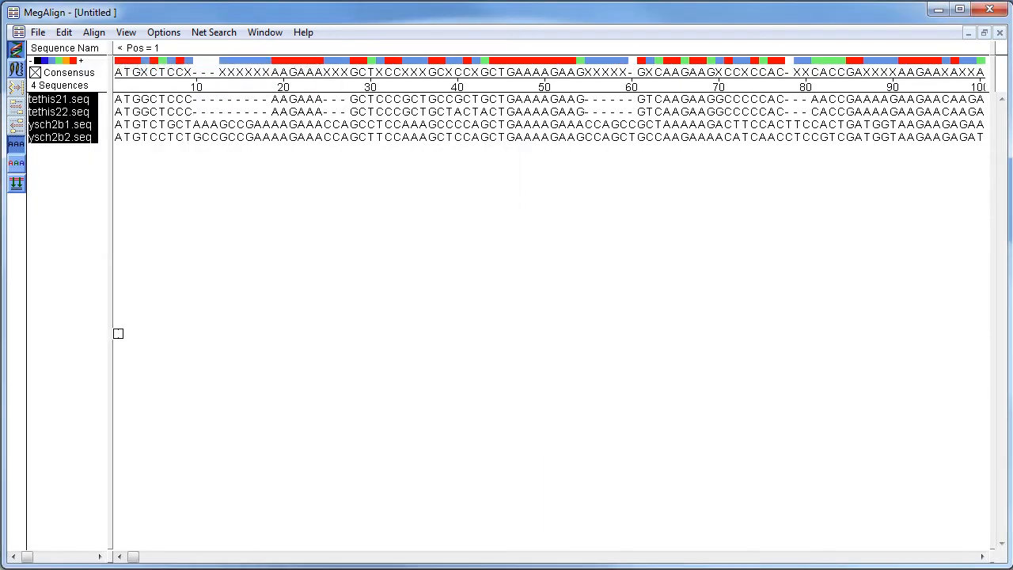
scroll("right", 3)
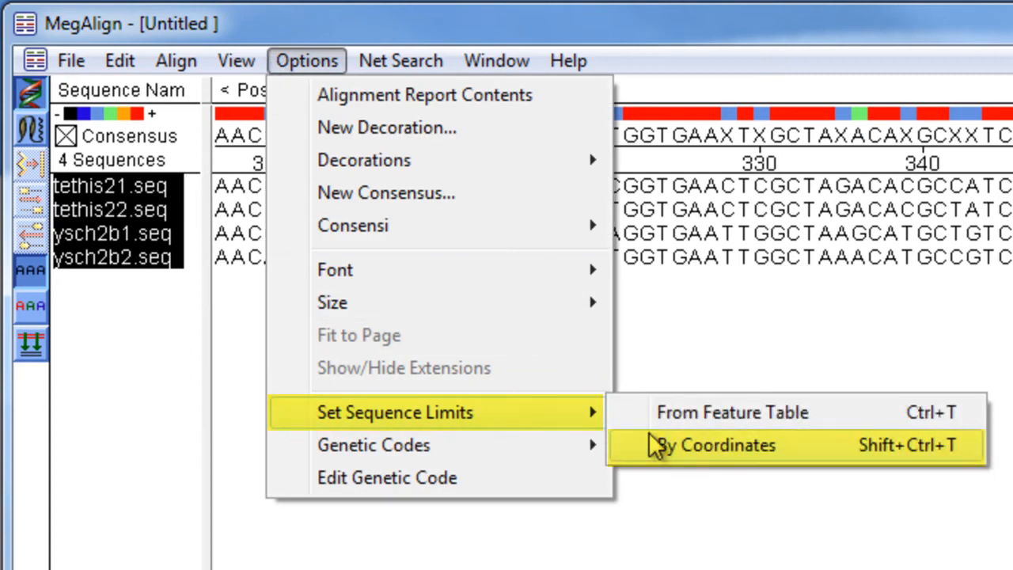
left_click(716, 445)
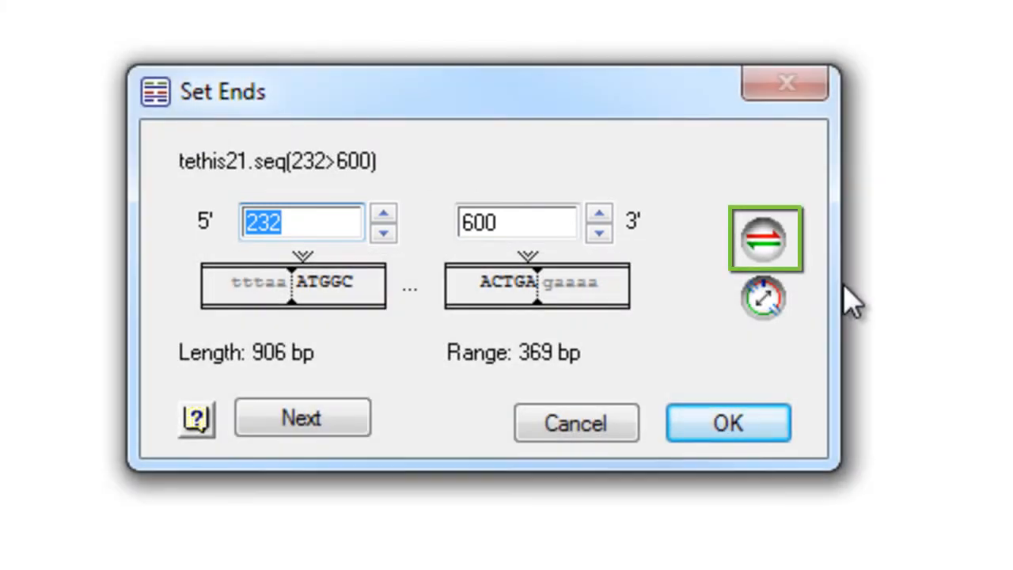
left_click(763, 241)
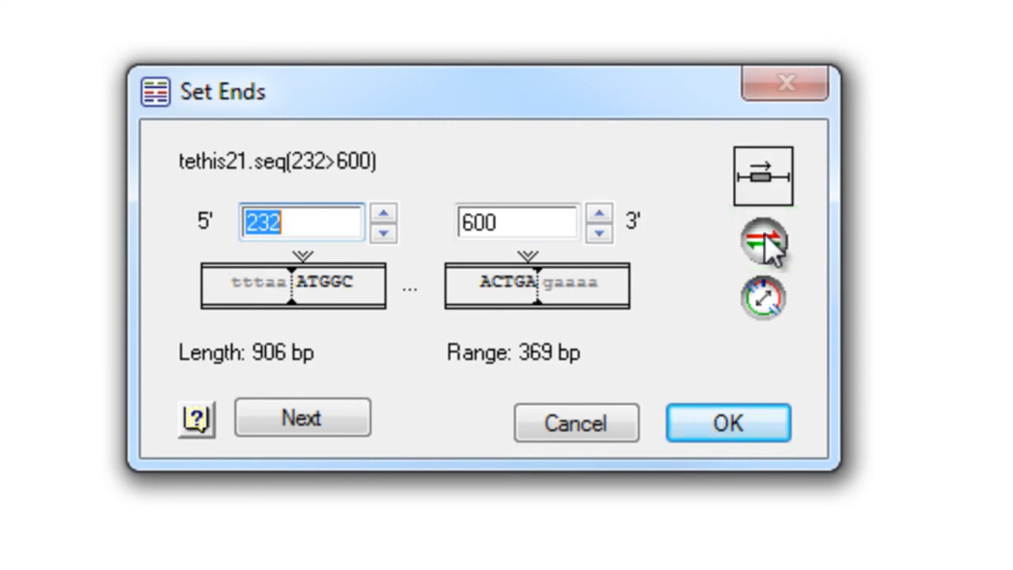
left_click(763, 299)
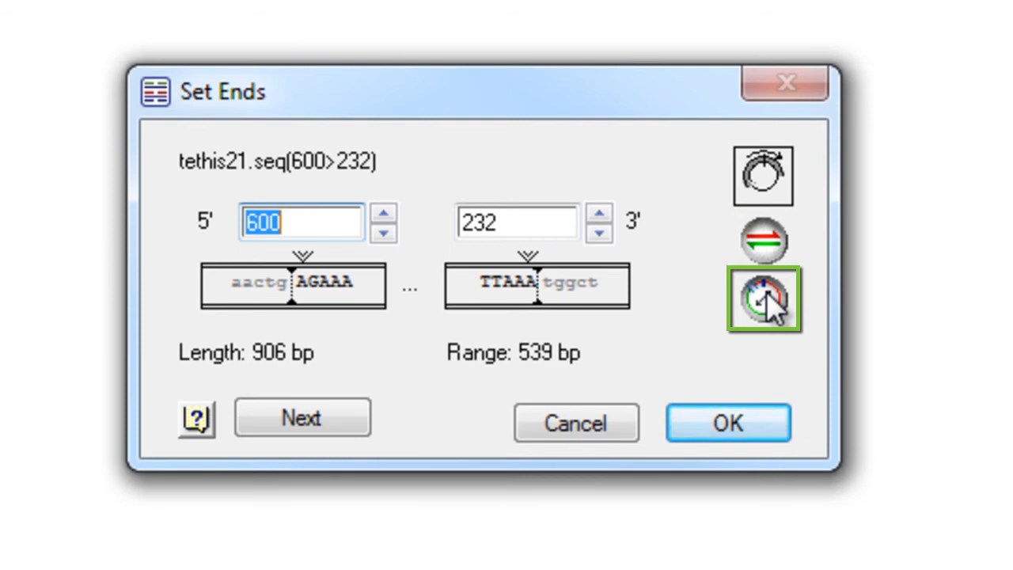
left_click(763, 299)
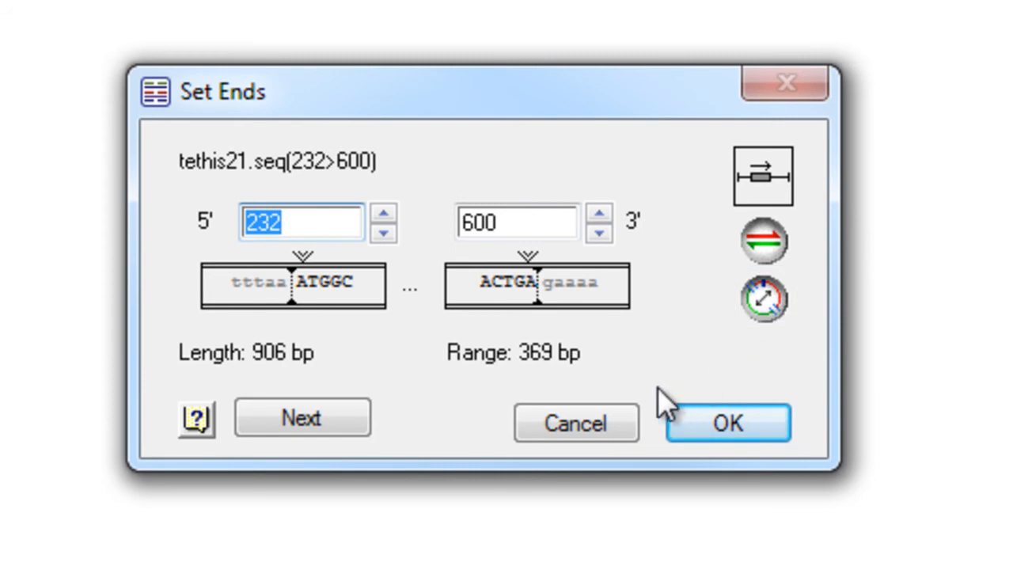
left_click(726, 421)
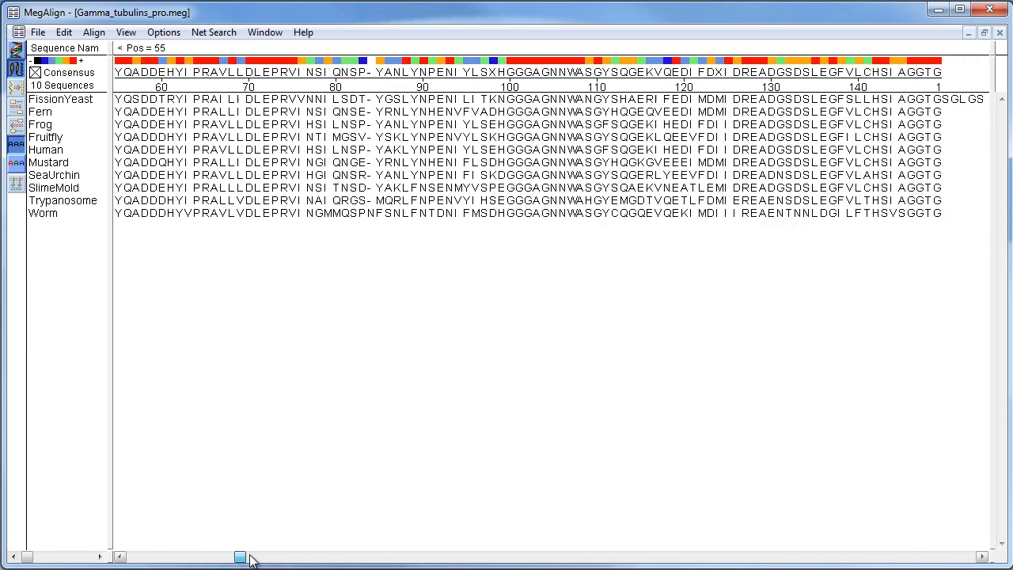
Select the conserved central columns of the ten gamma tubulin proteins, leaving out the variable ends
left_click_drag(240, 557, 608, 557)
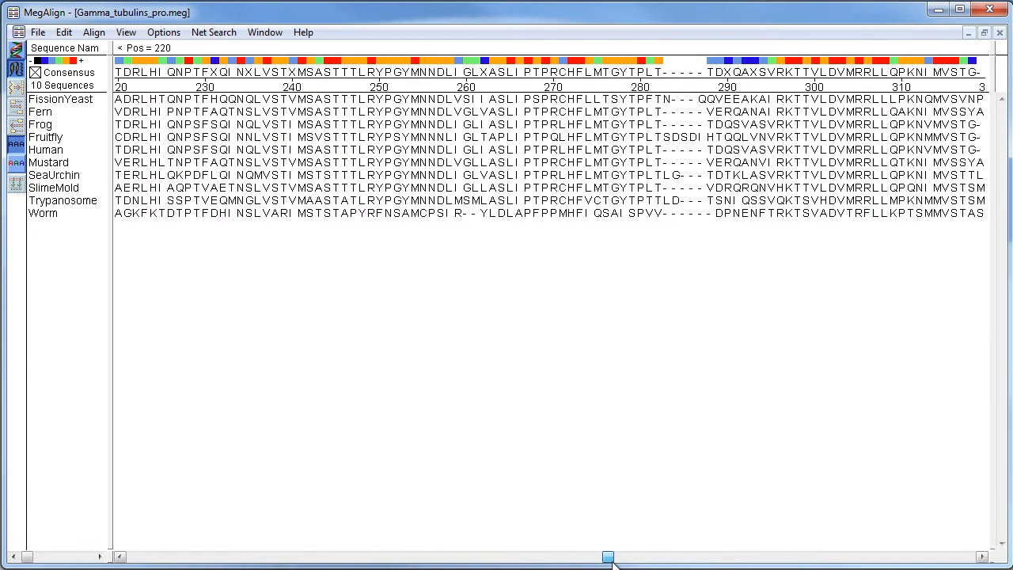
left_click_drag(607, 557, 808, 557)
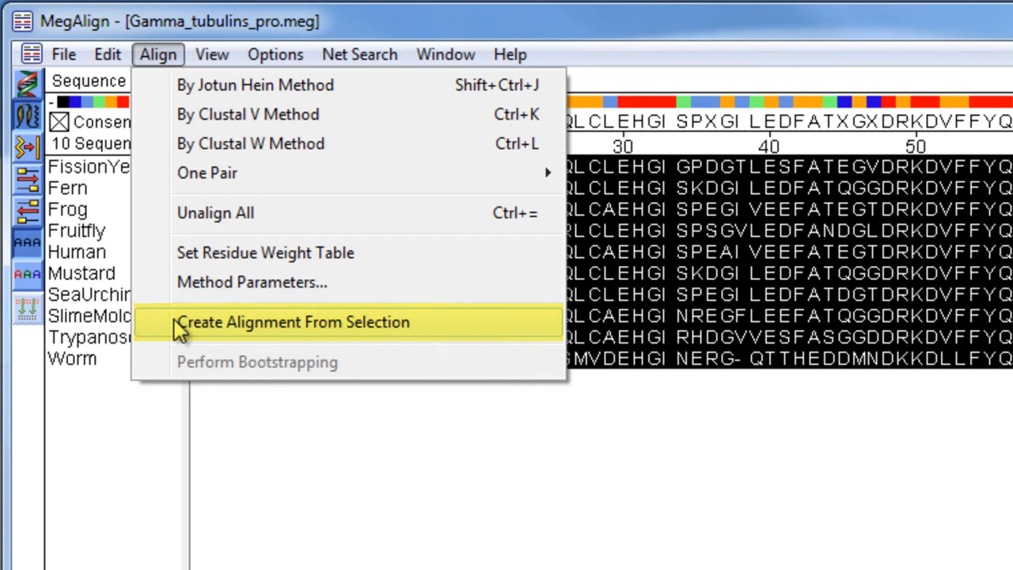
Create an alignment from the selected columns and save it as Tubulins.meg
left_click(293, 321)
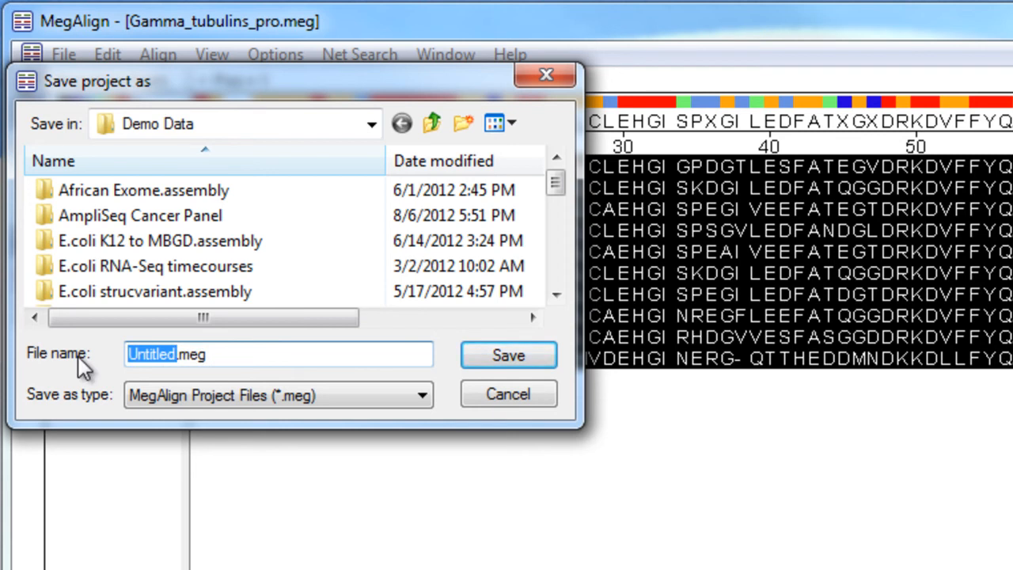
type("Tubu.meg")
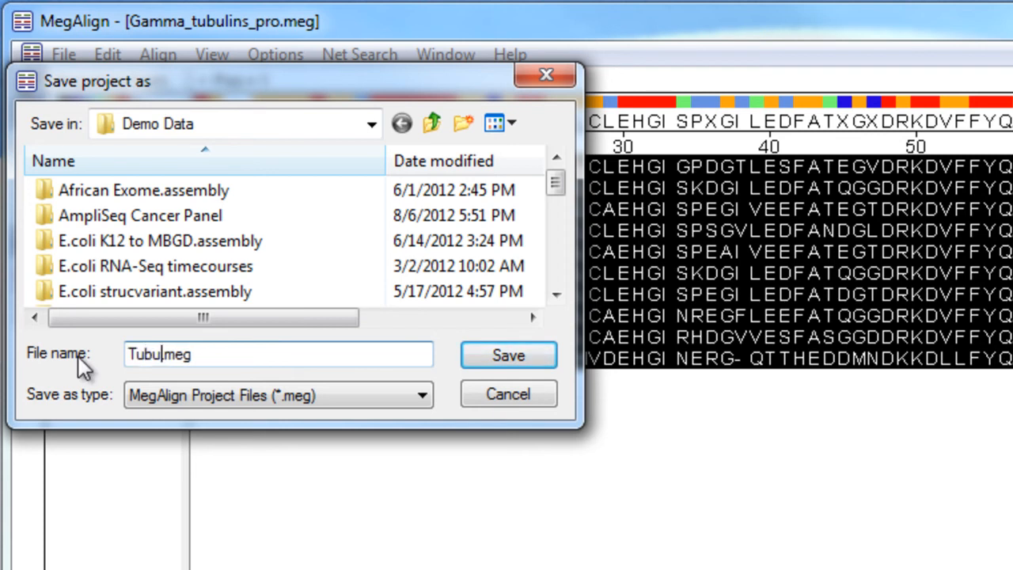
left_click(508, 355)
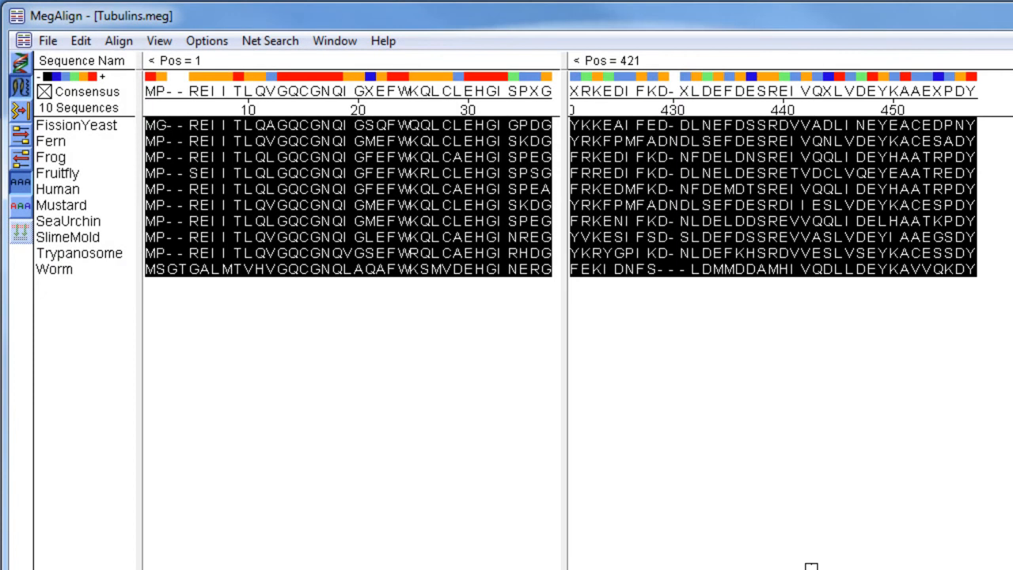
mouse_move(522, 404)
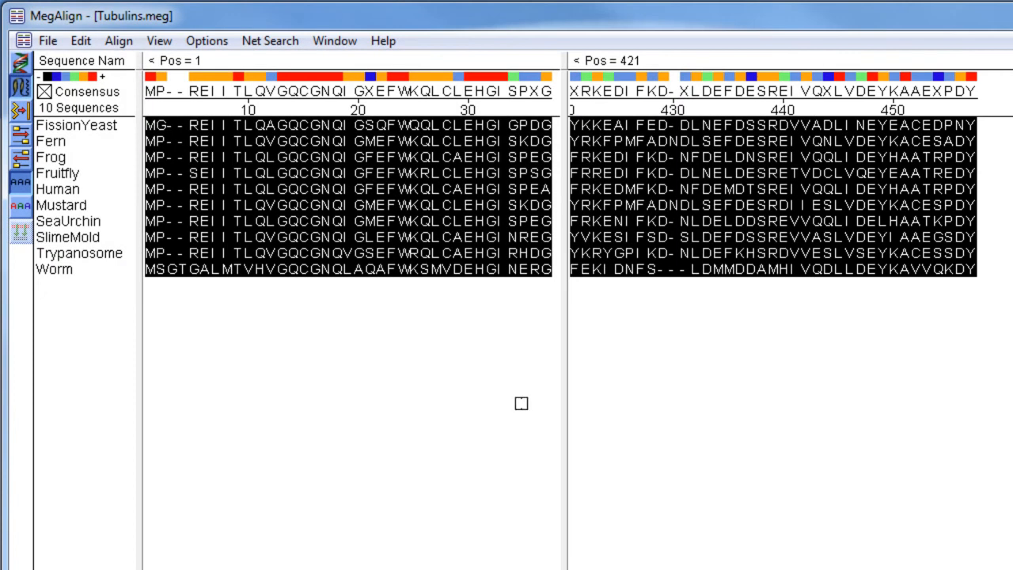
Show the Align menu's methods for the Tubulins.meg subalignment
left_click(117, 41)
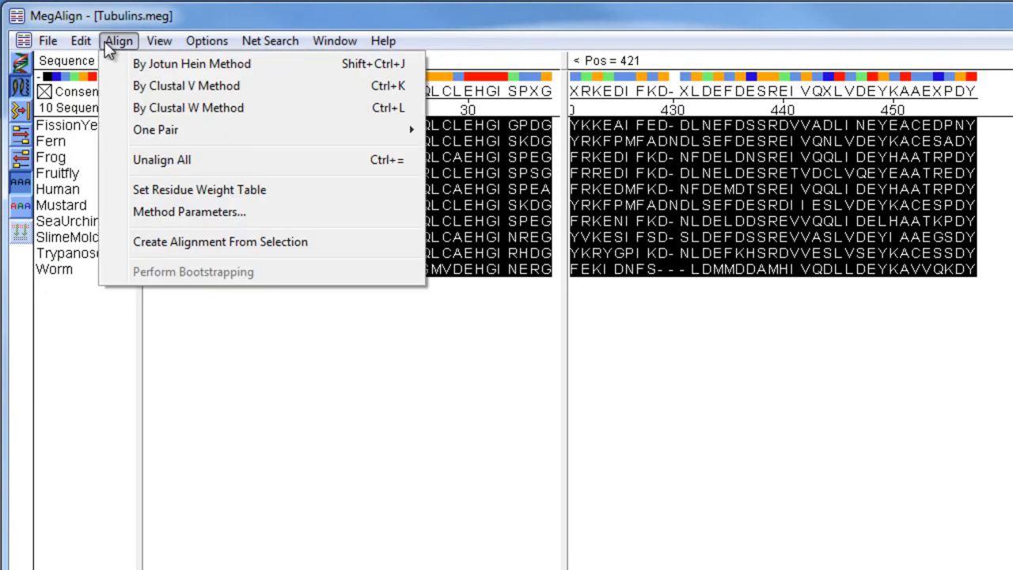